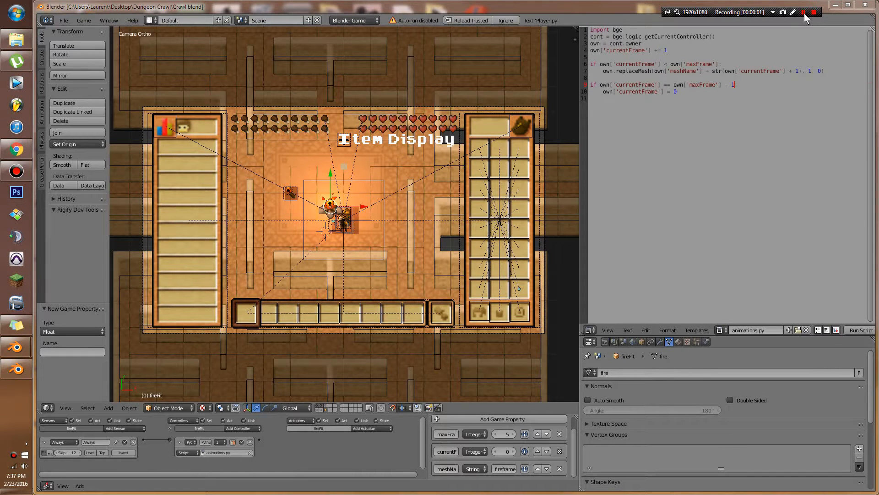
mouse_move(421, 140)
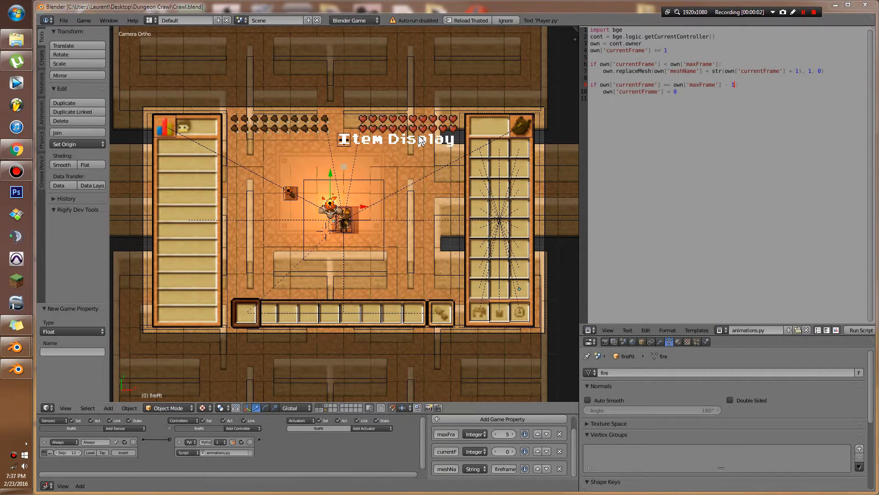
mouse_move(579, 196)
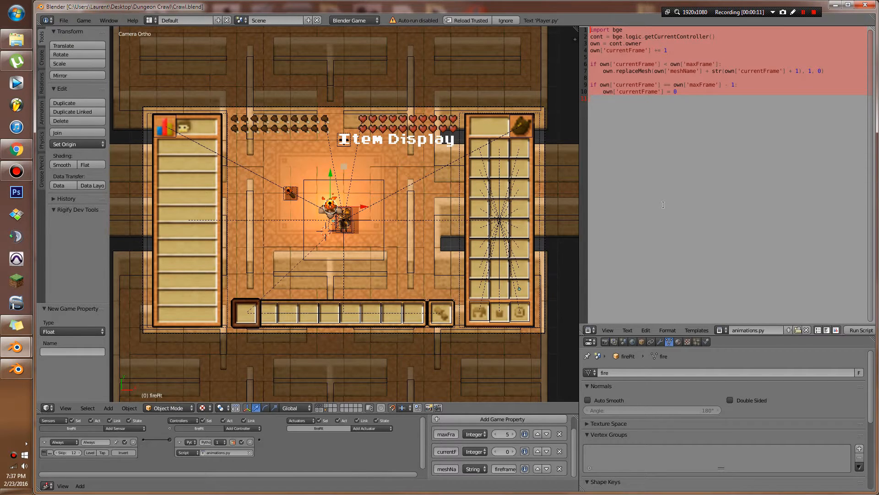
mouse_move(604, 265)
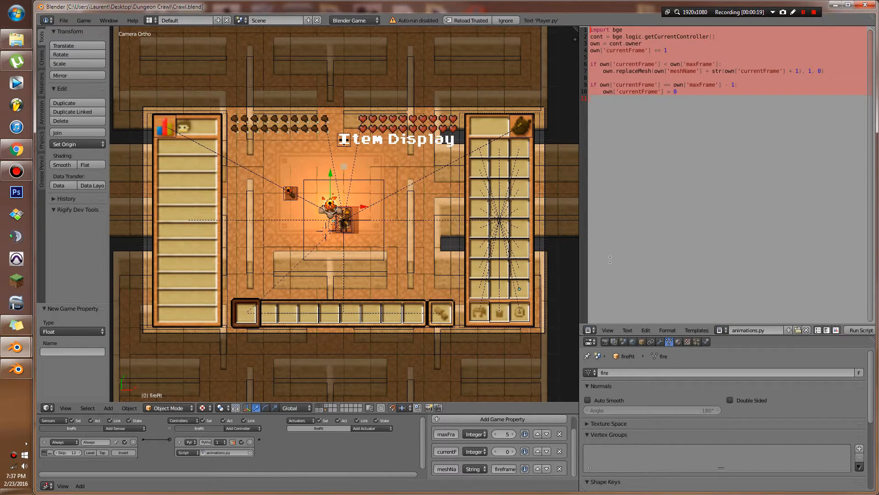
Deselect the script text in the Text Editor before resizing the layout
click(707, 98)
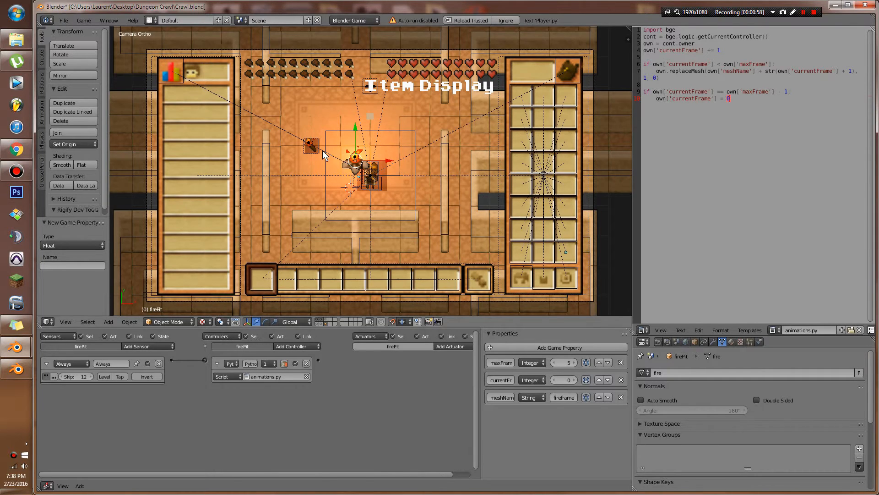
Switch the Torch's Python controller from Module to Script mode
click(227, 377)
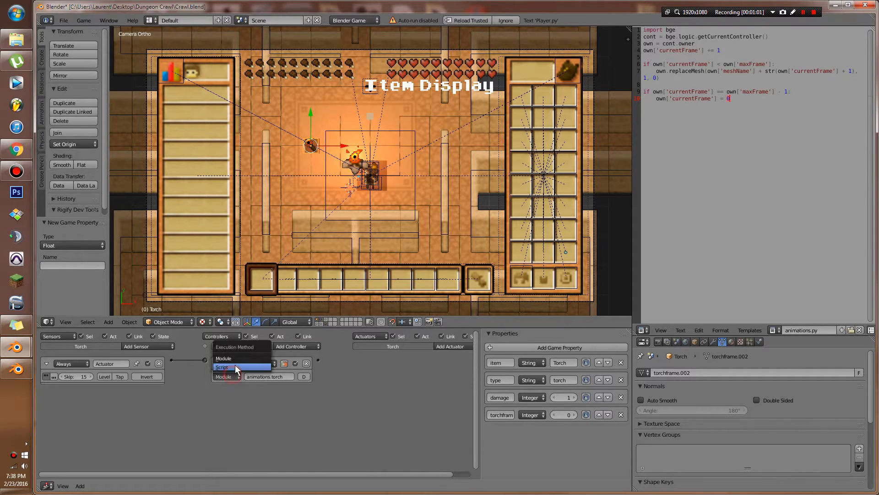
click(222, 367)
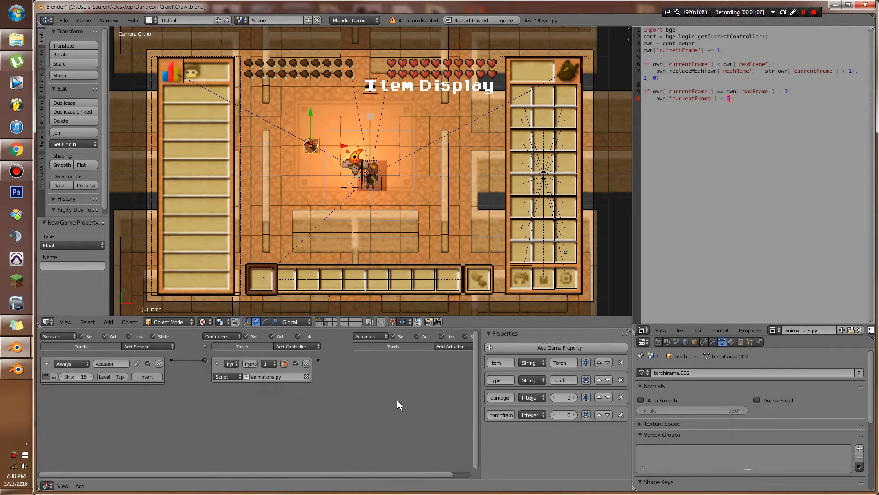
mouse_move(515, 420)
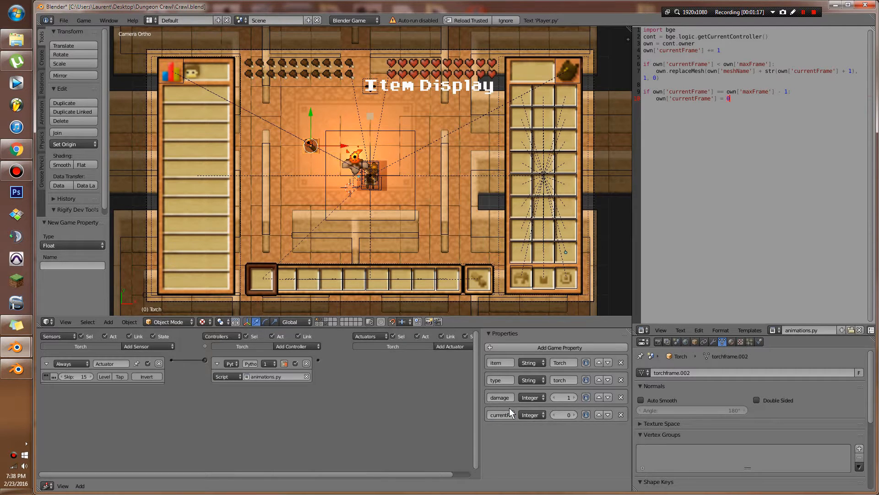
Add another game property to the Torch for maxFrame and meshName
click(555, 347)
text(meshNam)
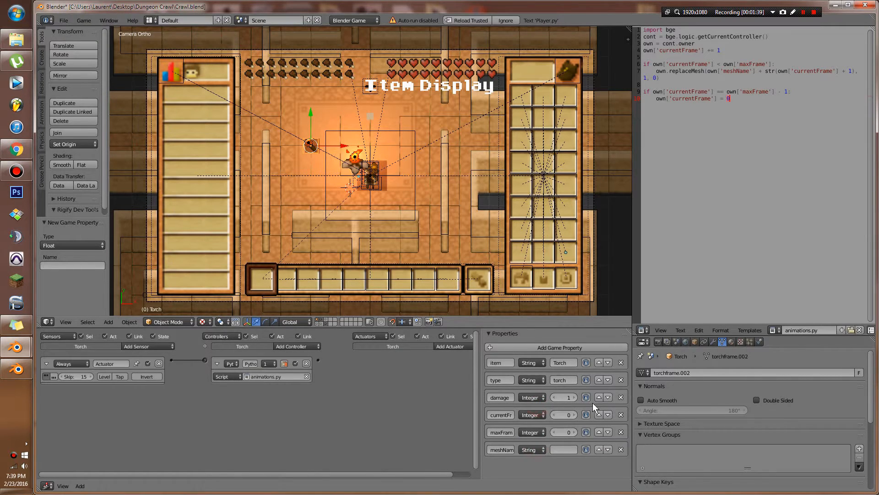
mouse_move(438, 300)
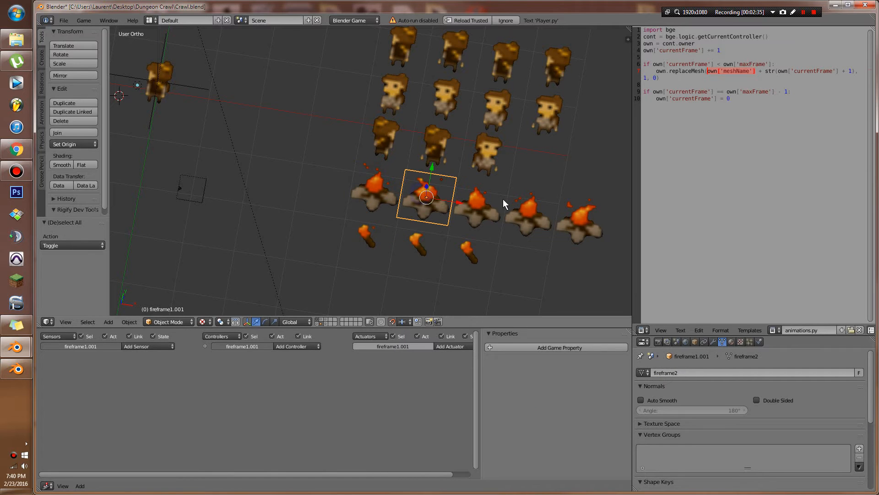
Pan the view over the fire pit and torch sprite frame meshes
click(527, 213)
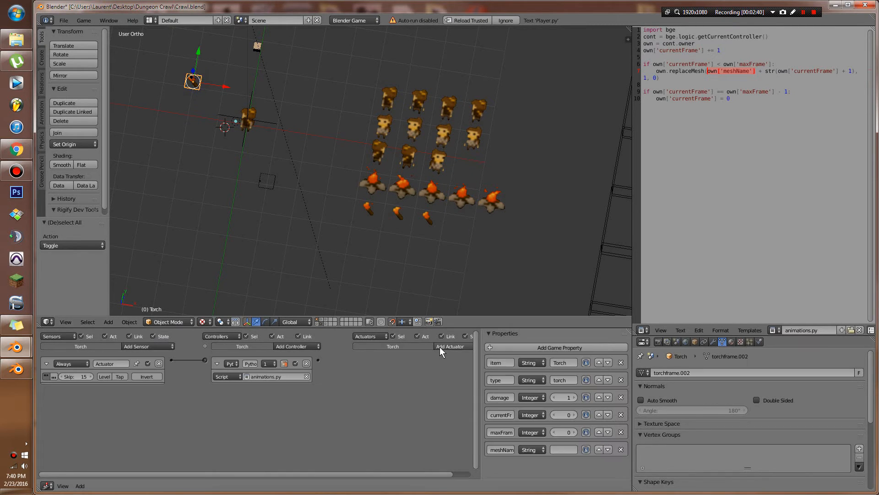
Set the Torch's meshName property value to torchframe
click(563, 448)
text(torchfram)
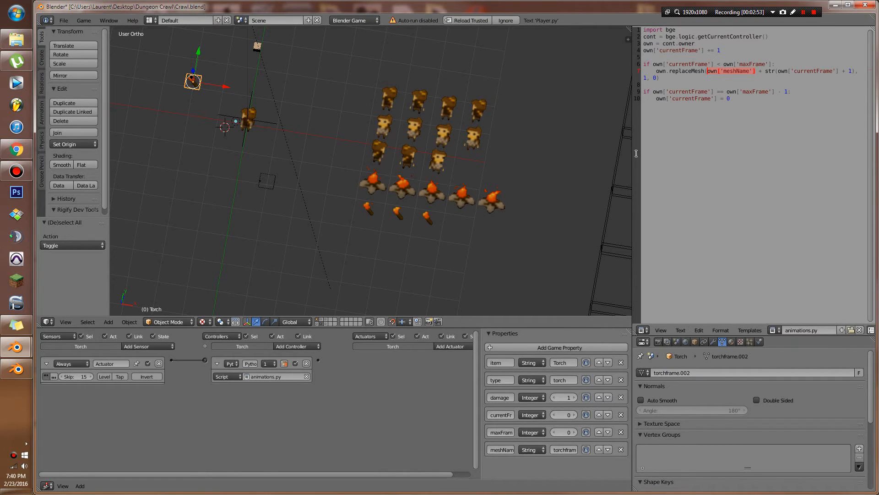
mouse_move(385, 268)
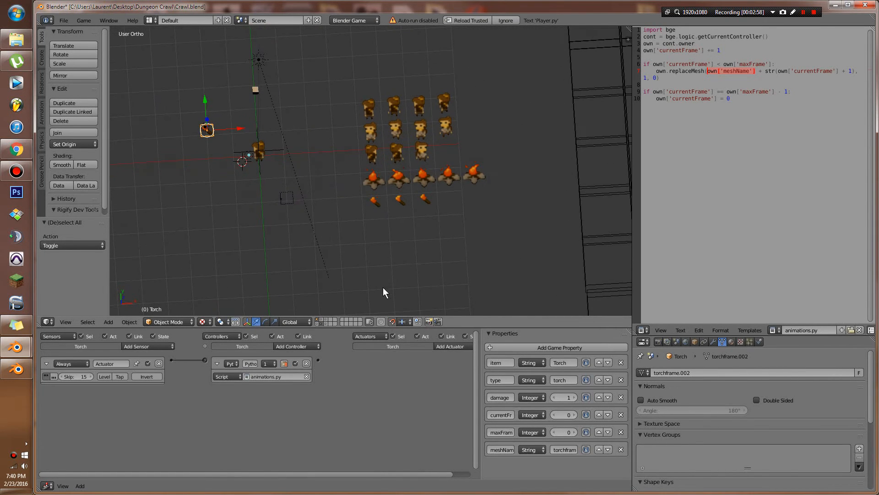
mouse_move(376, 212)
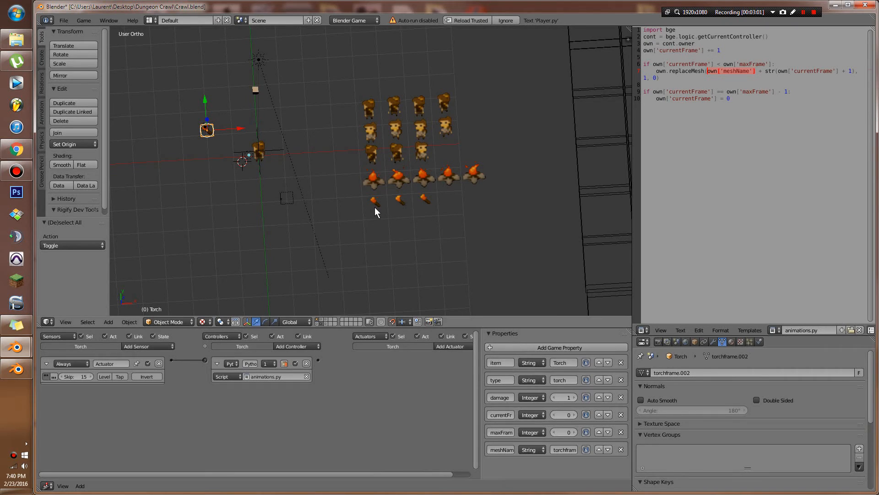